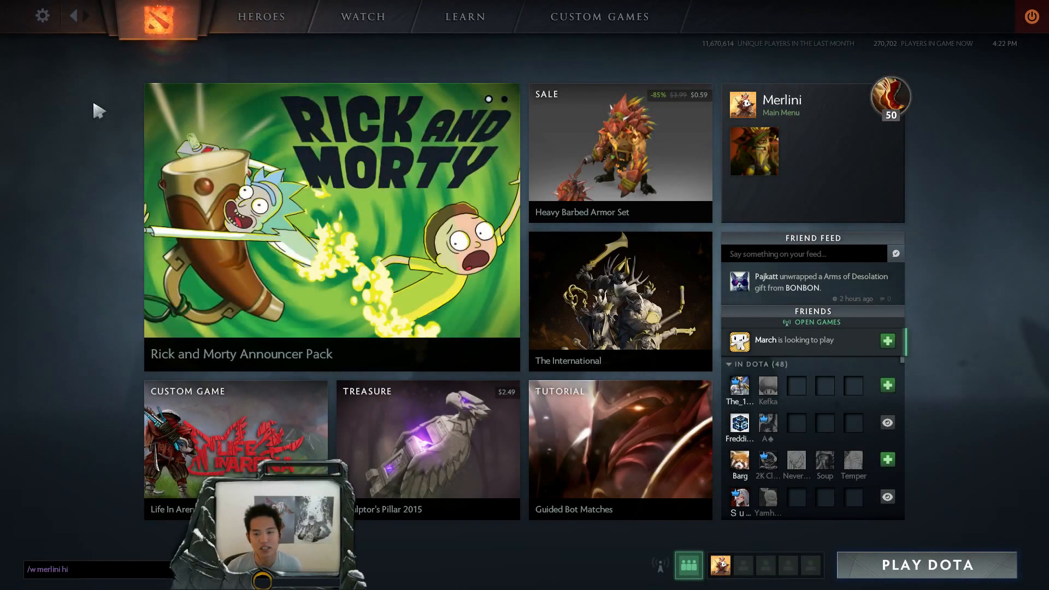
pyautogui.moveTo(55, 24)
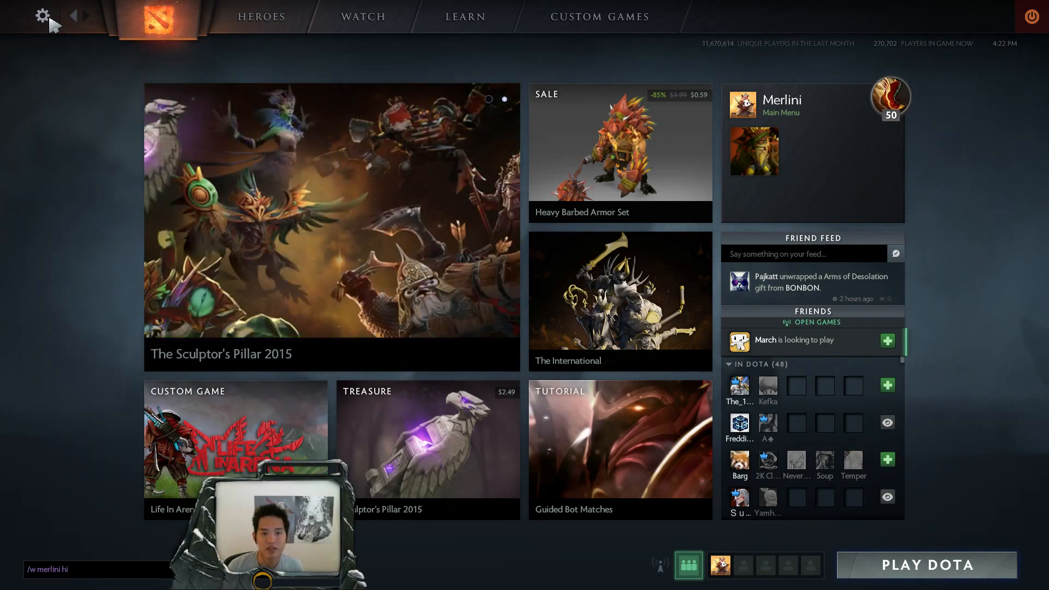
# Show the hotkey bindings, including the Console binding under Player Actions.
pyautogui.click(42, 17)
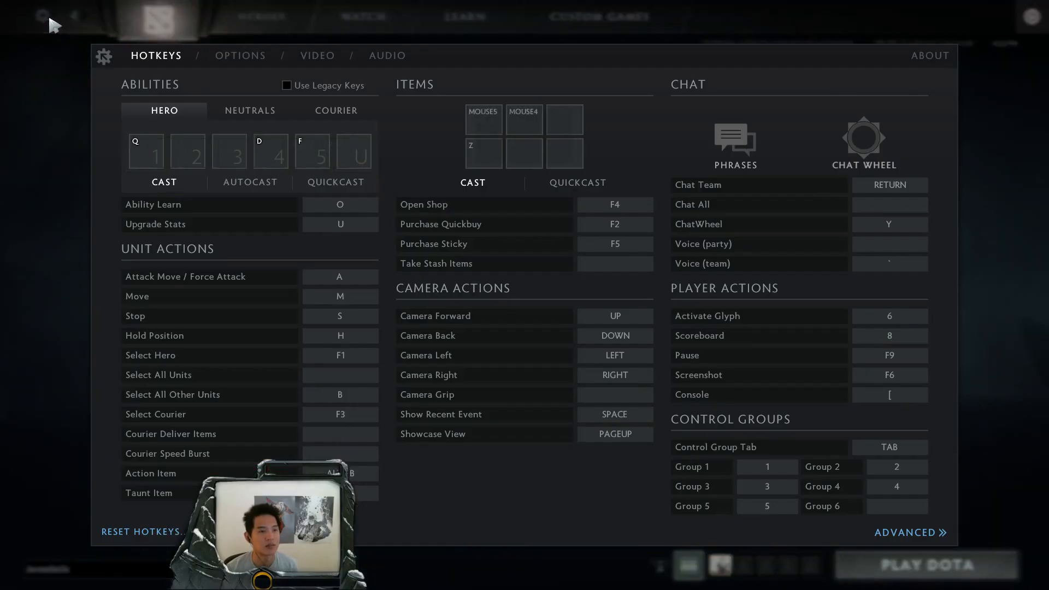
pyautogui.moveTo(891, 410)
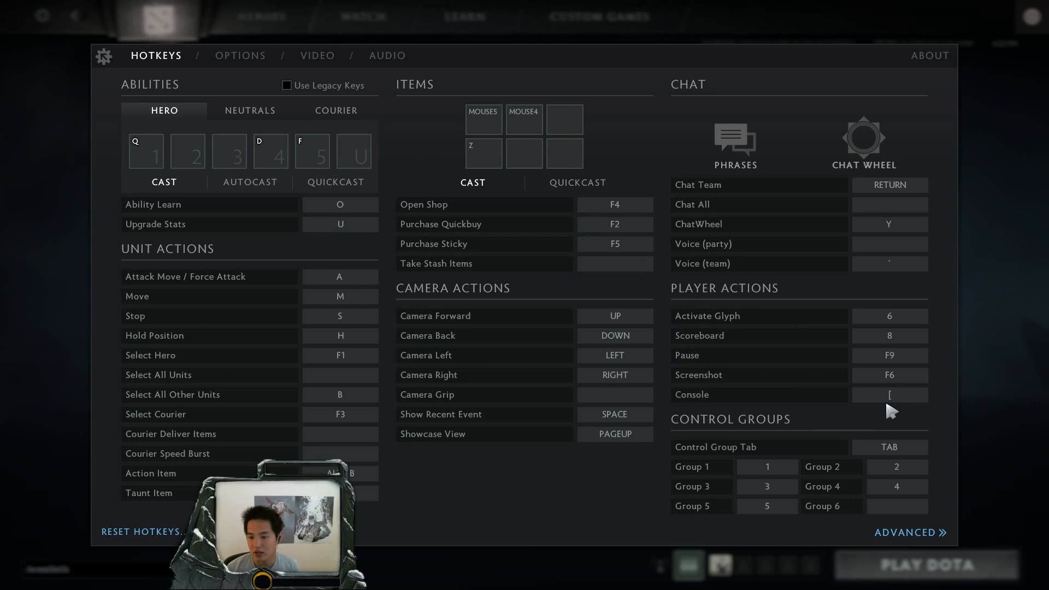
pyautogui.moveTo(889, 395)
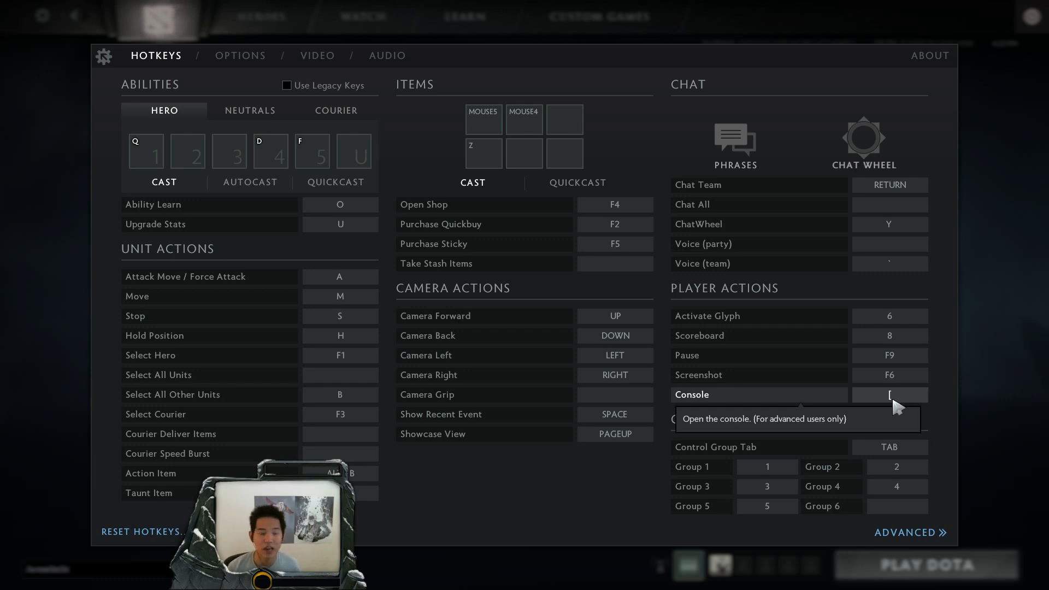
pyautogui.moveTo(890, 400)
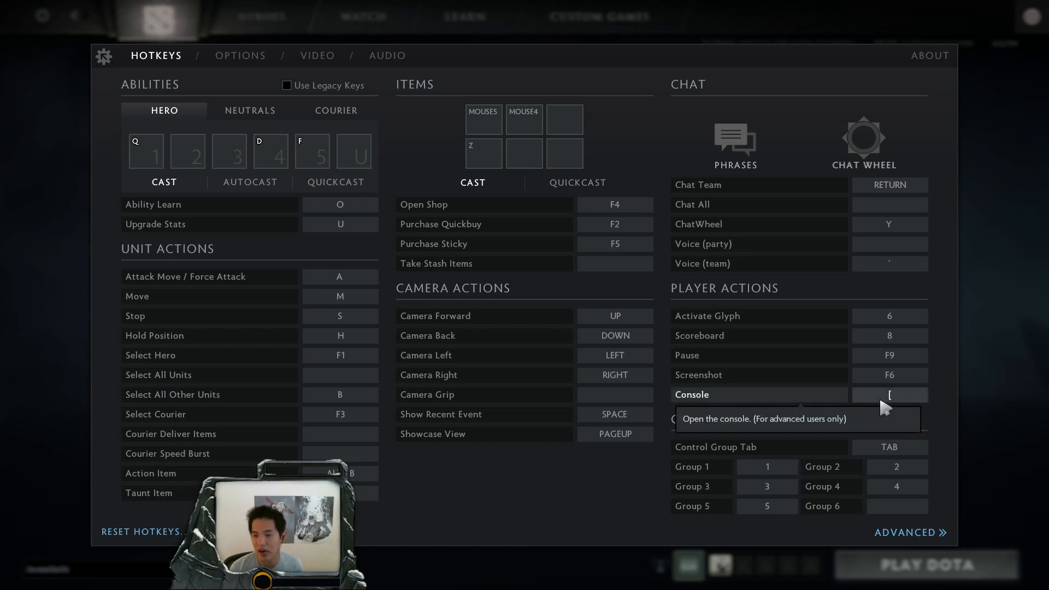
pyautogui.moveTo(896, 407)
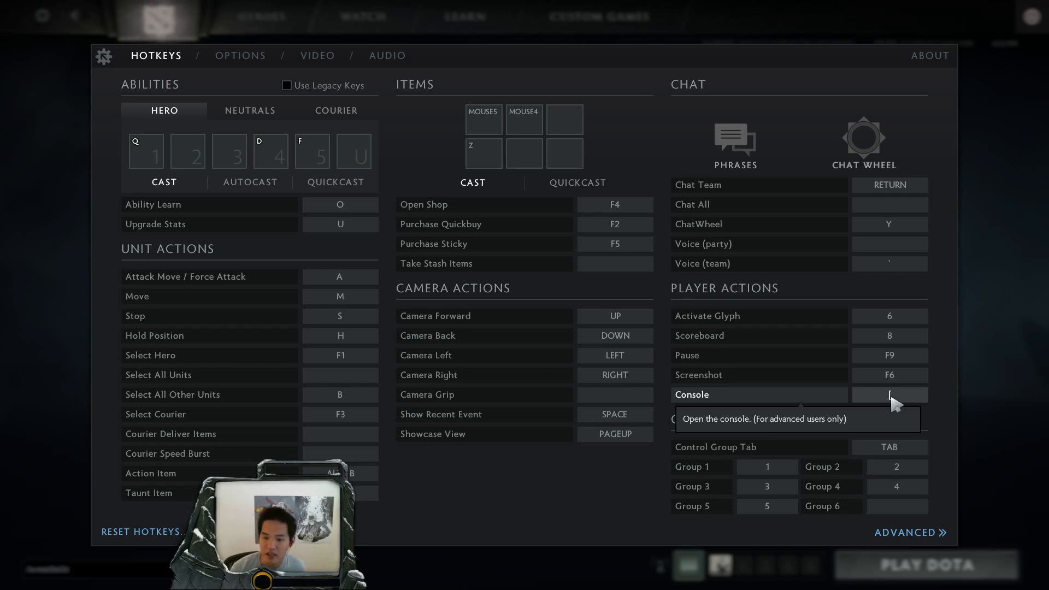
# Bring up the developer console and enter the dota_minimap_hero_size command.
pyautogui.click(888, 394)
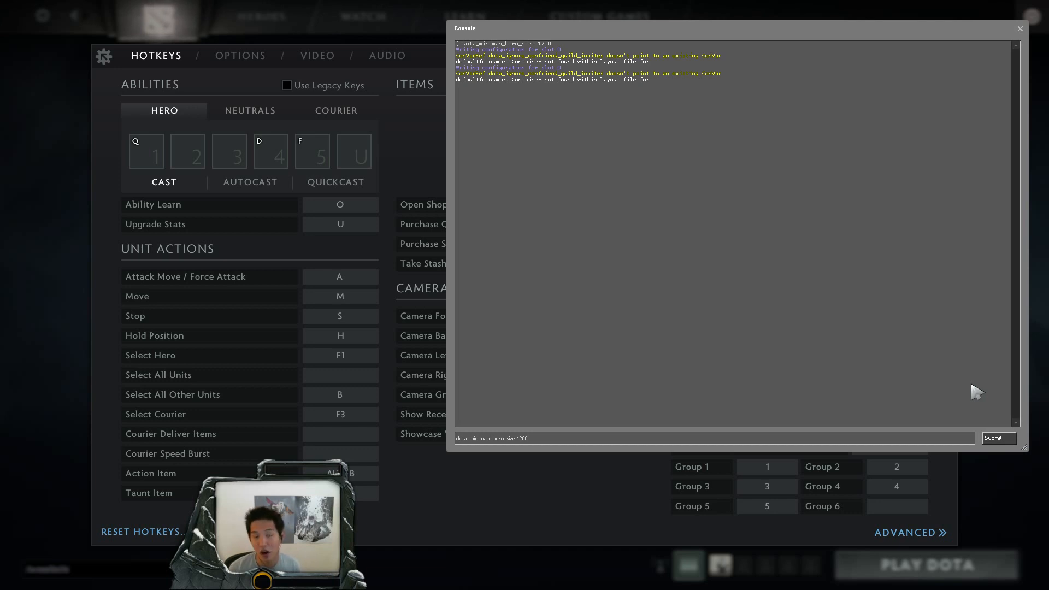
# Dismiss the developer console so the hotkey settings show again.
pyautogui.click(1019, 29)
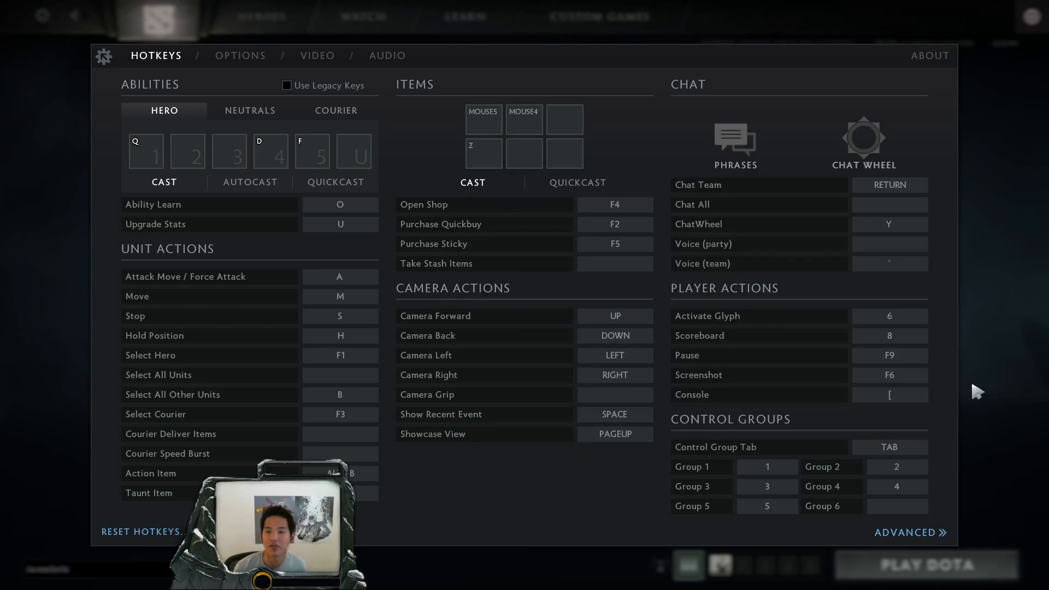
pyautogui.moveTo(565, 273)
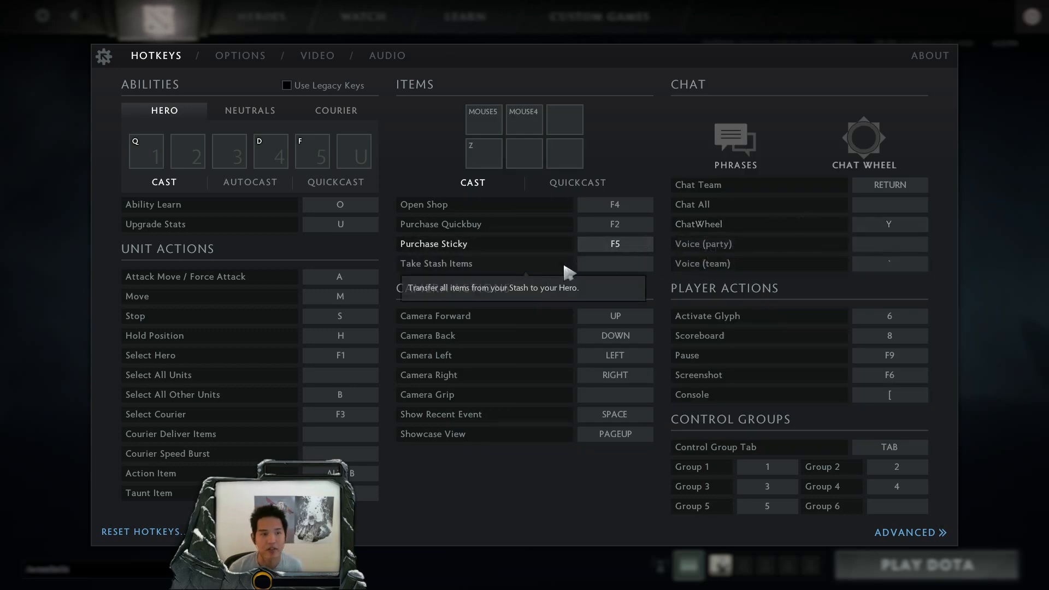
pyautogui.moveTo(605, 302)
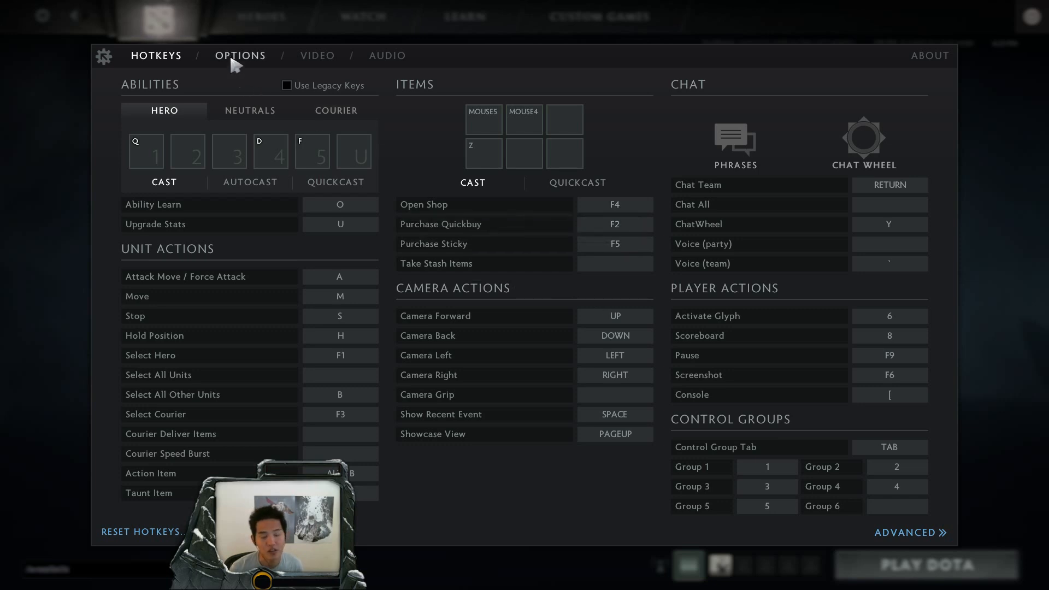
# Show the OPTIONS page with game, minimap, camera, profile and console checkboxes.
pyautogui.click(239, 56)
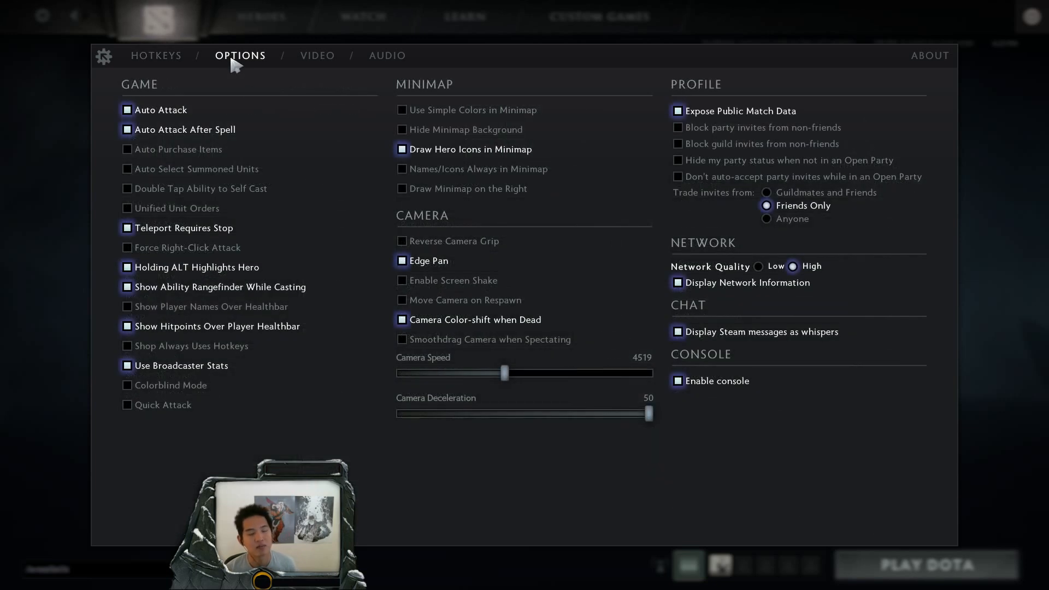
pyautogui.moveTo(163, 83)
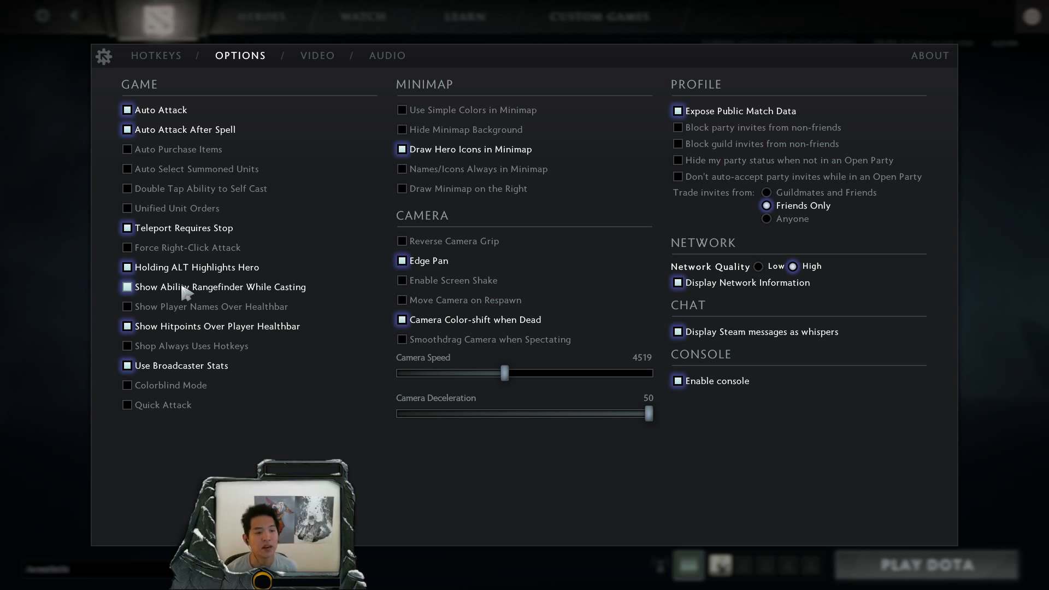
pyautogui.moveTo(187, 262)
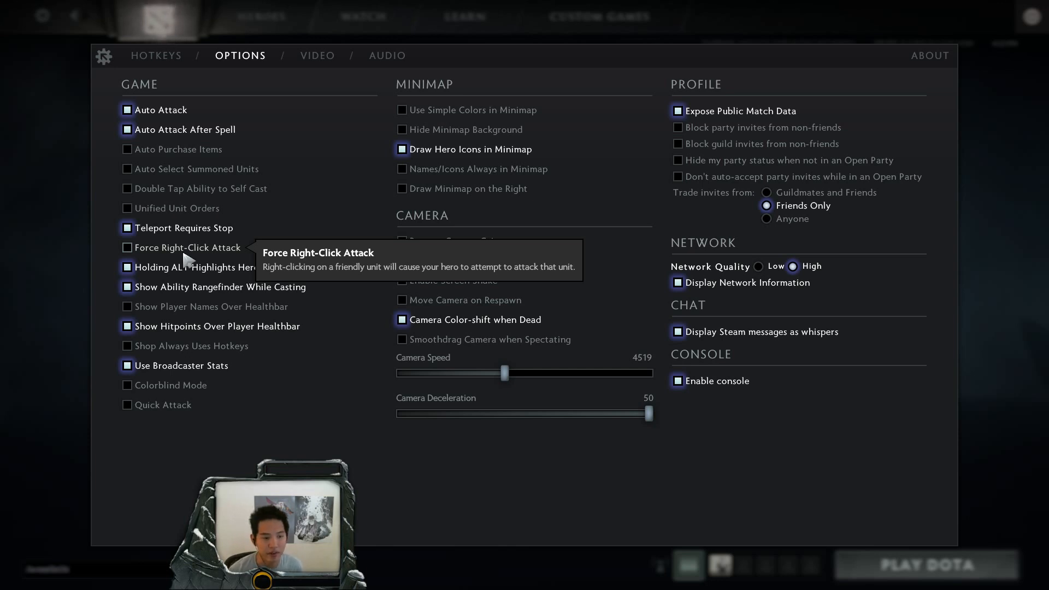
pyautogui.moveTo(163, 411)
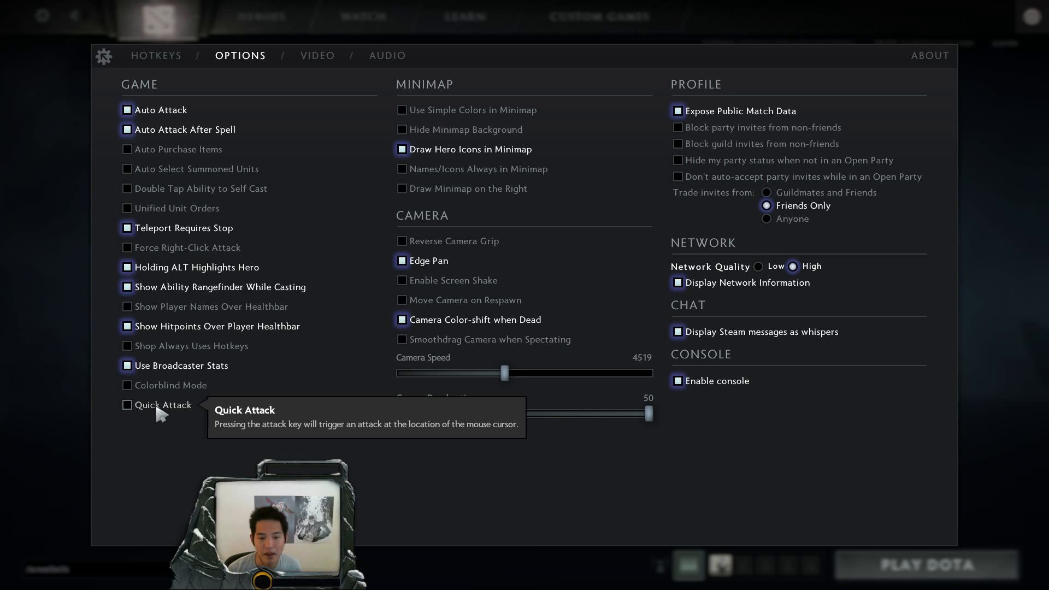
pyautogui.moveTo(711, 295)
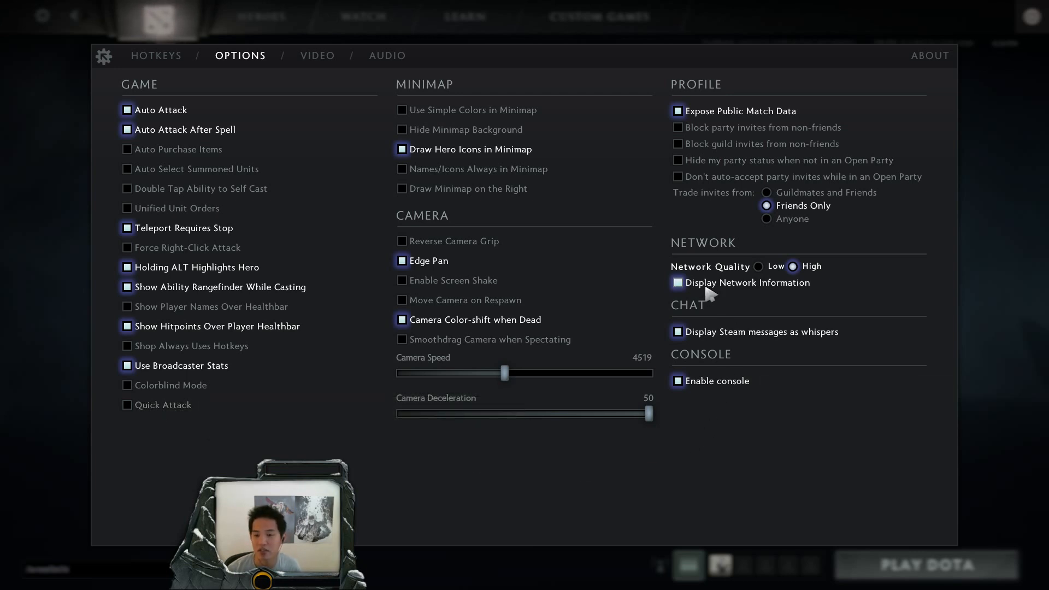
pyautogui.moveTo(903, 24)
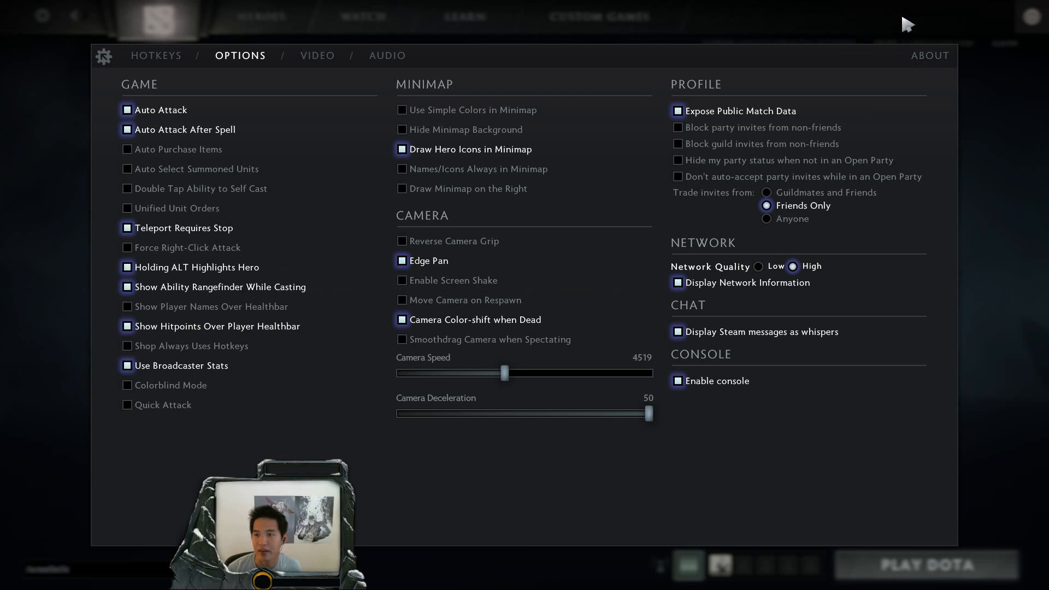
pyautogui.moveTo(883, 35)
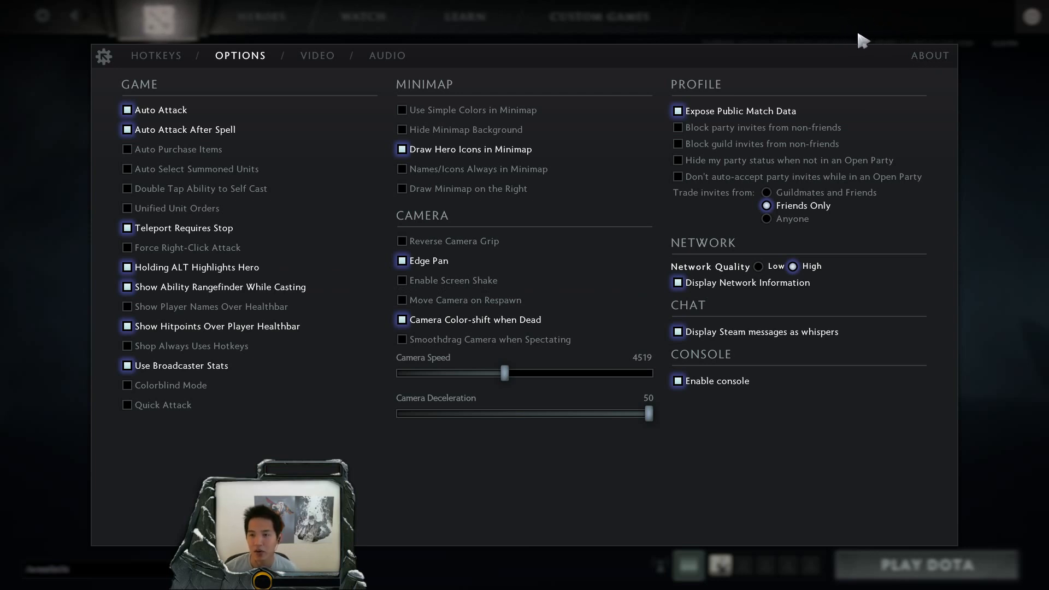
pyautogui.moveTo(855, 142)
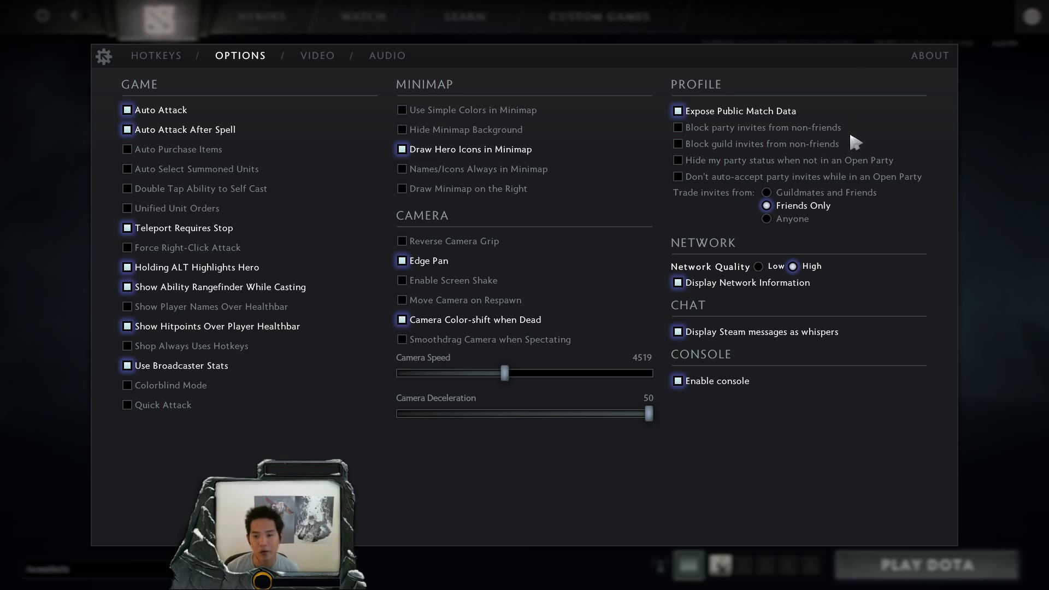
pyautogui.moveTo(850, 144)
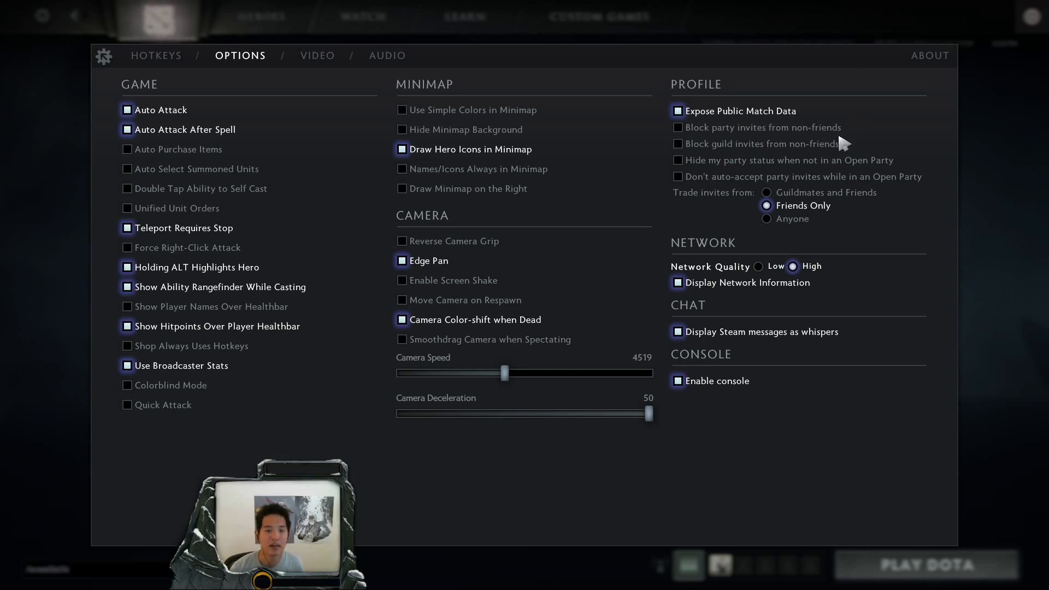
pyautogui.moveTo(321, 85)
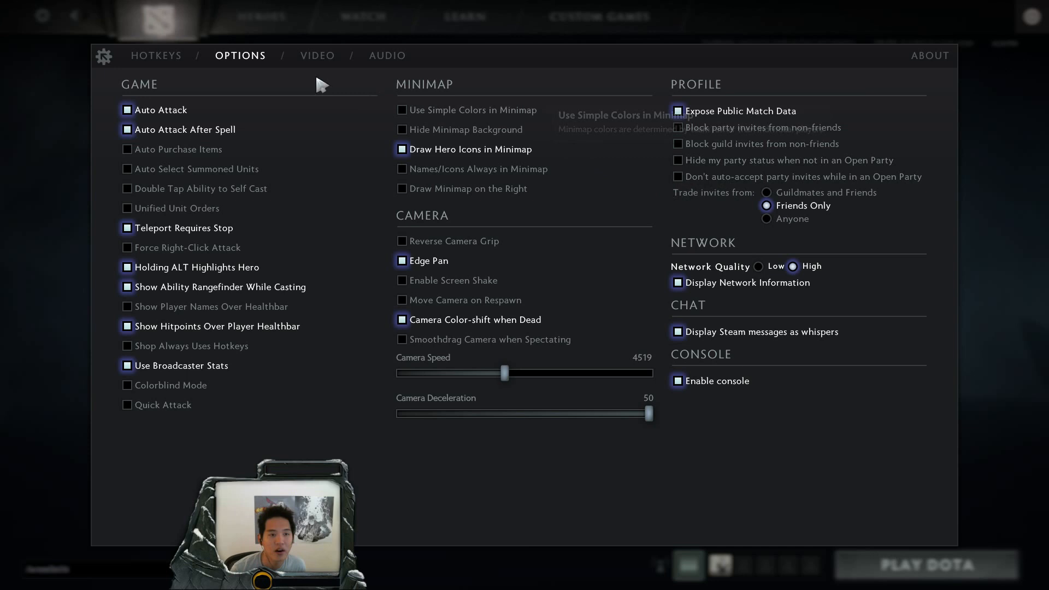
pyautogui.moveTo(512, 387)
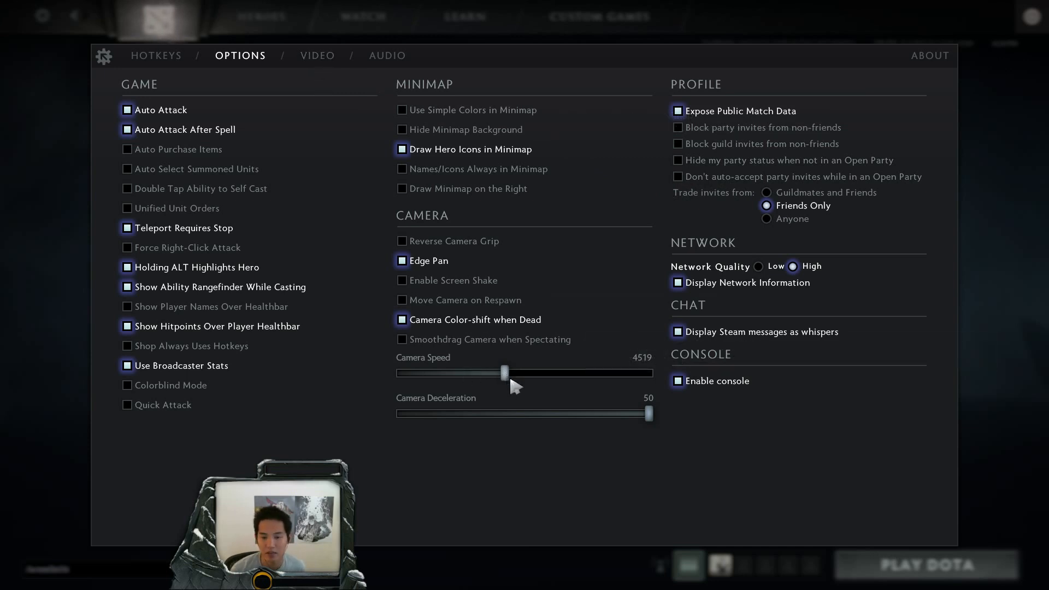
pyautogui.moveTo(642, 420)
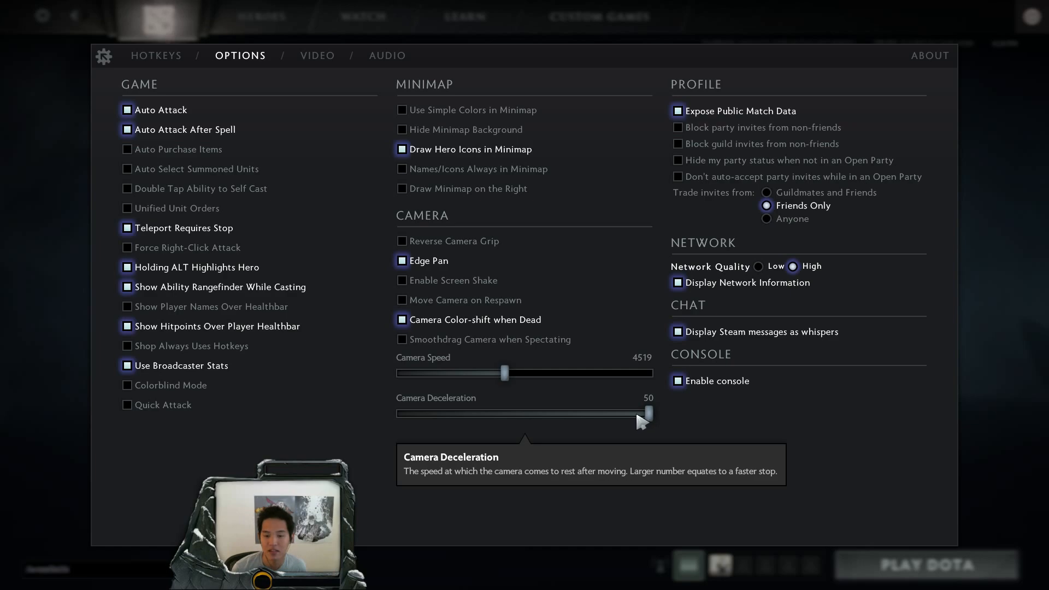
pyautogui.moveTo(260, 68)
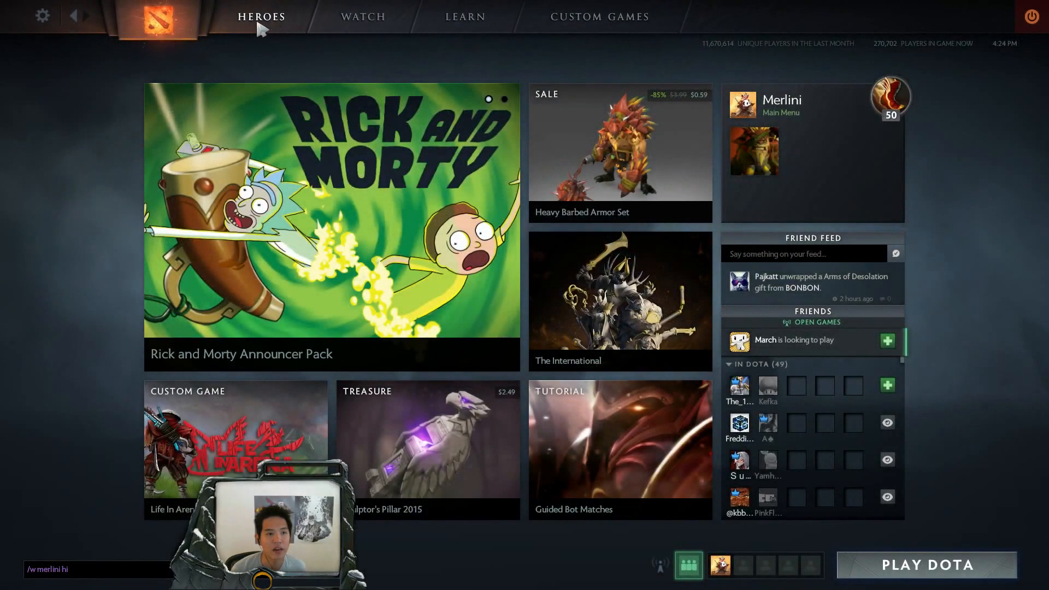
# Browse the HEROES section and display the full hero grid to find Clockwerk.
pyautogui.click(261, 16)
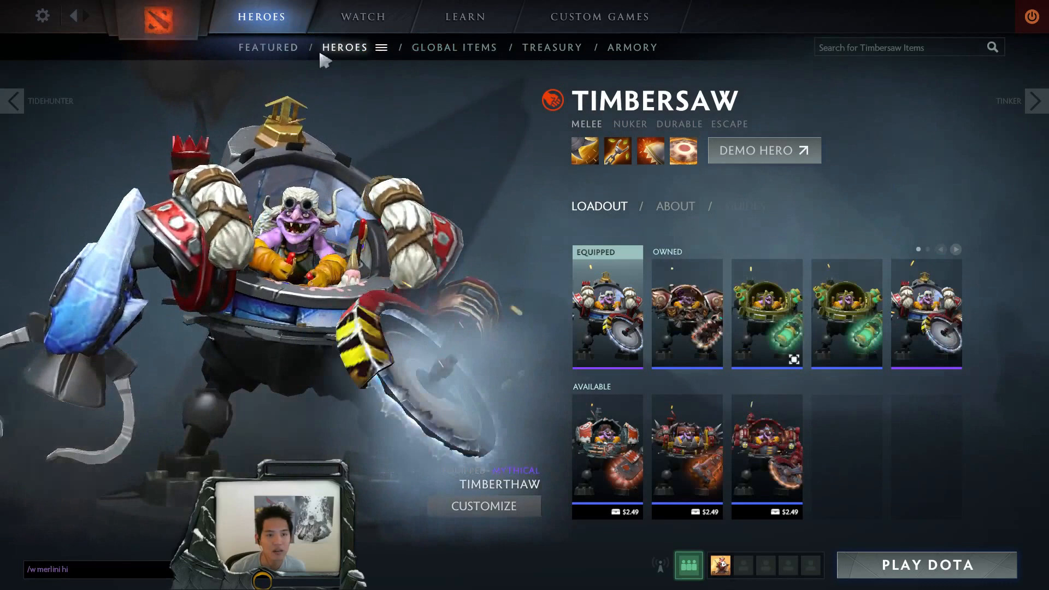
pyautogui.click(344, 47)
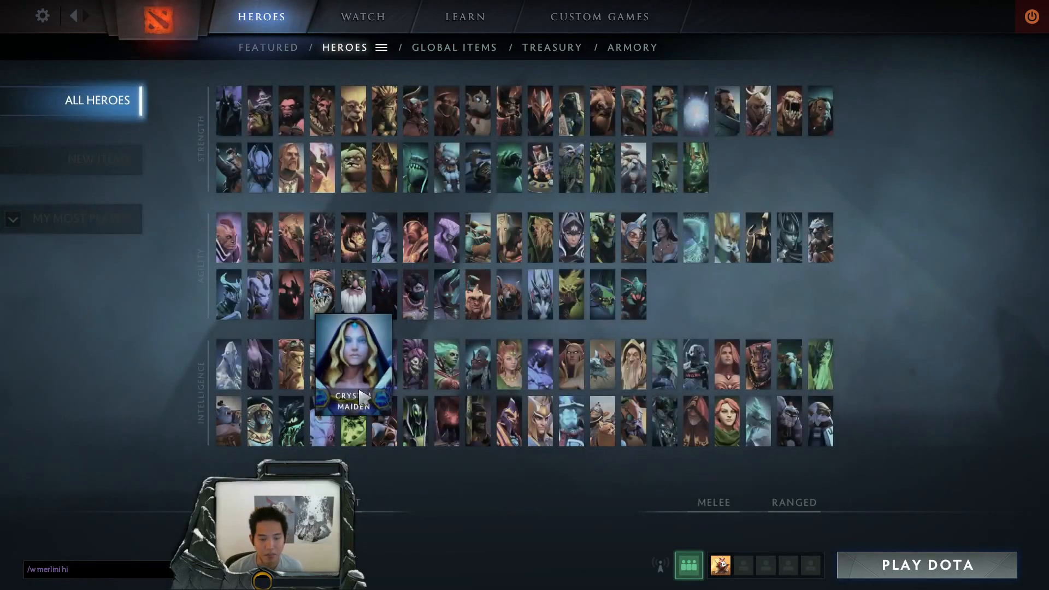
pyautogui.moveTo(823, 372)
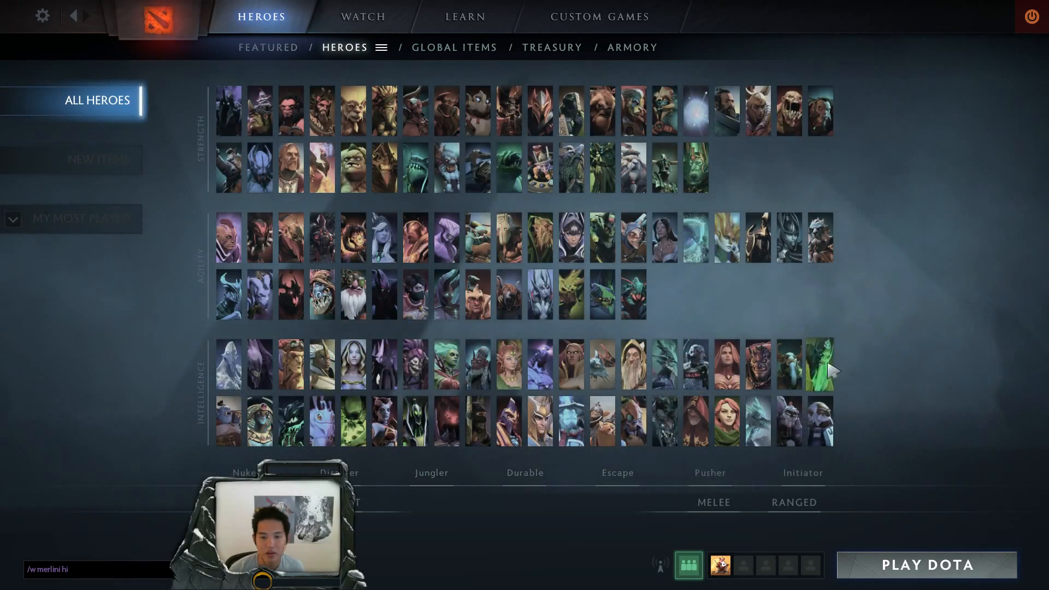
pyautogui.moveTo(447, 130)
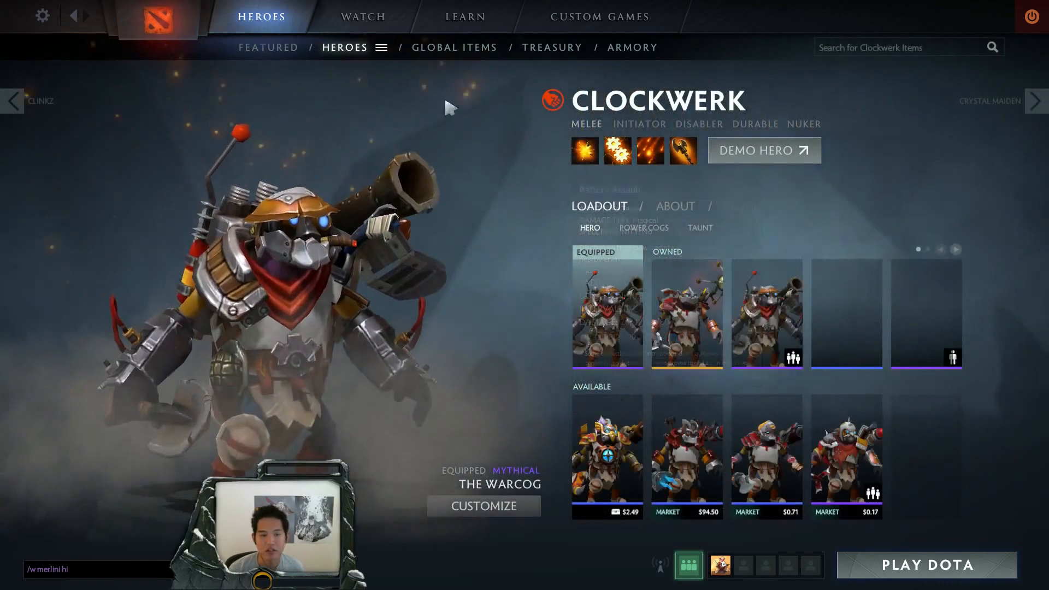
# Launch a demo match with Clockwerk via the DEMO HERO button.
pyautogui.click(764, 149)
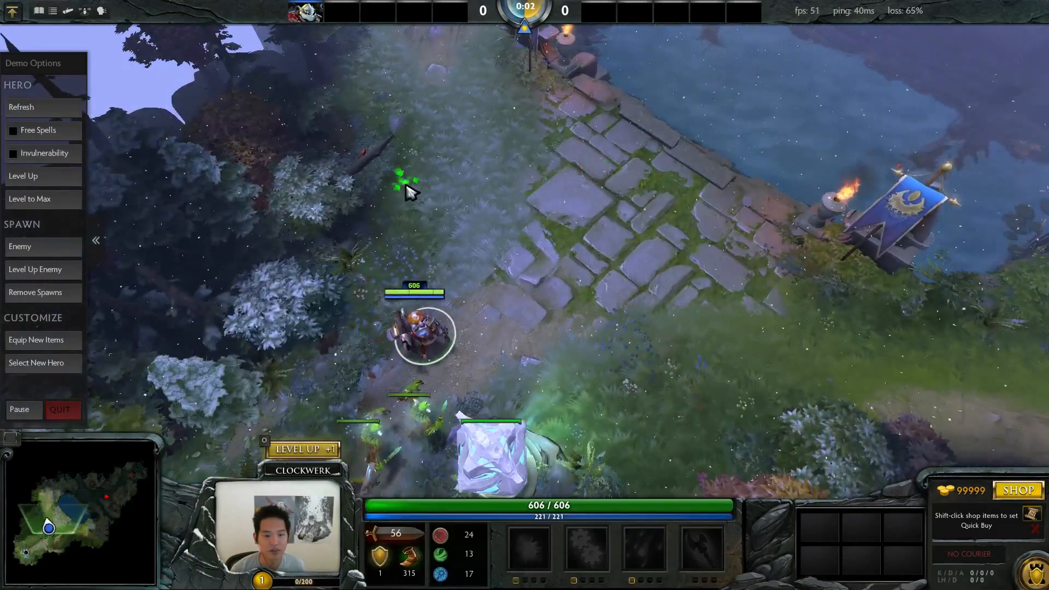
# Exit the demo to the dashboard, landing back on Clockwerk's hero page.
pyautogui.click(29, 199)
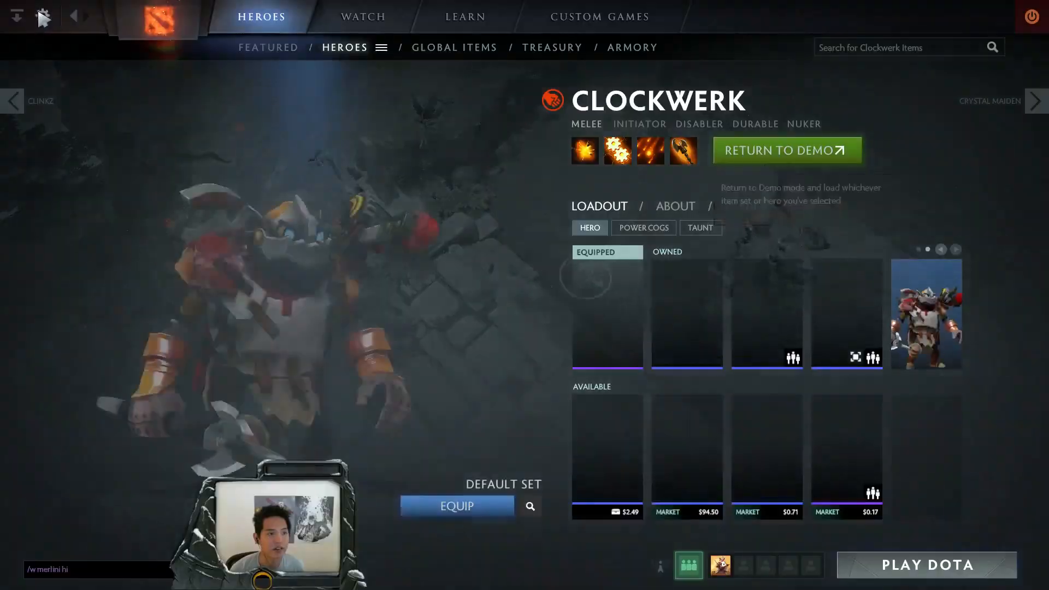
# Re-enter the demo, level Clockwerk to 25, and move him onto the stone walkway.
pyautogui.click(43, 17)
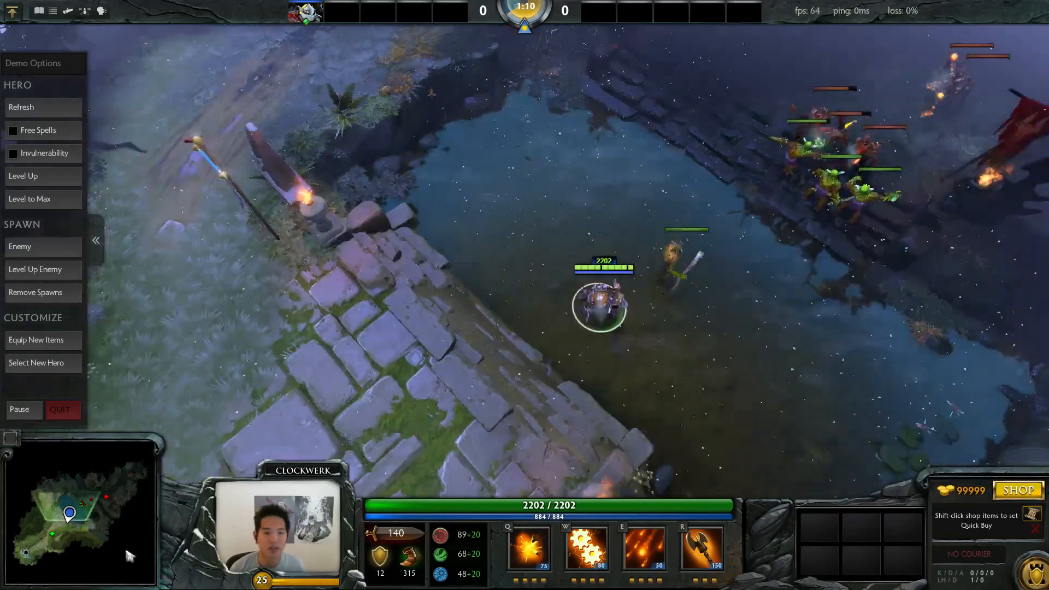
pyautogui.click(438, 274)
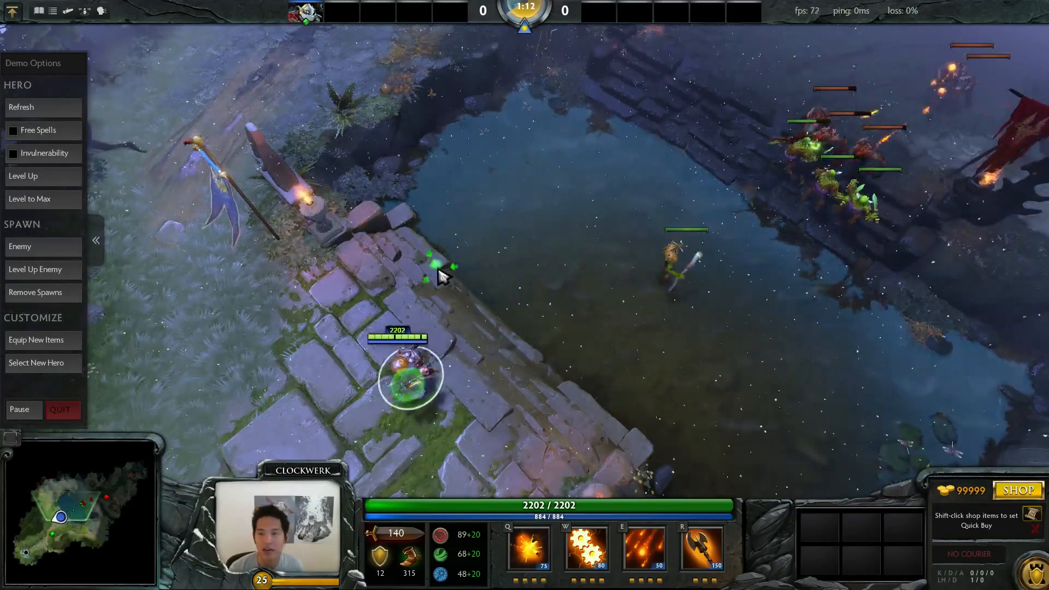